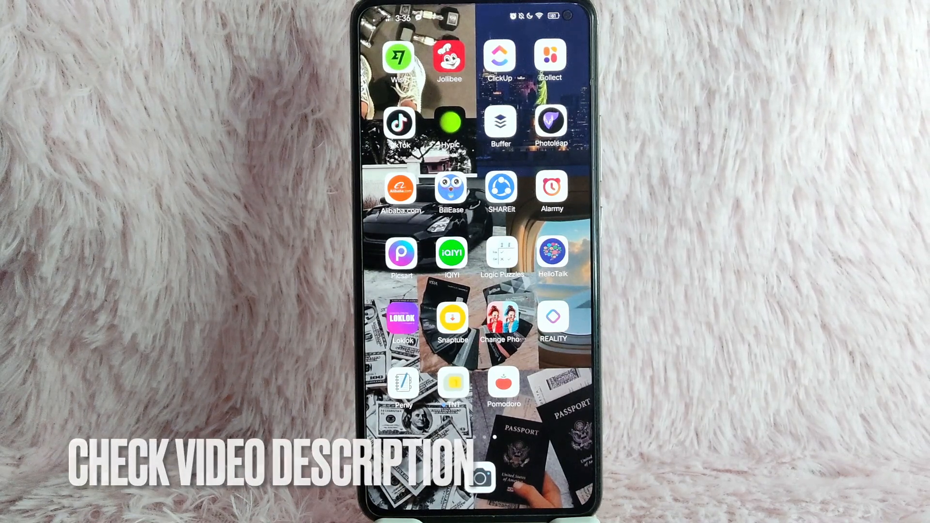
Step: Launch ClickUp from the home screen so the Spaces list with hello and tutorial appears
left_click(499, 56)
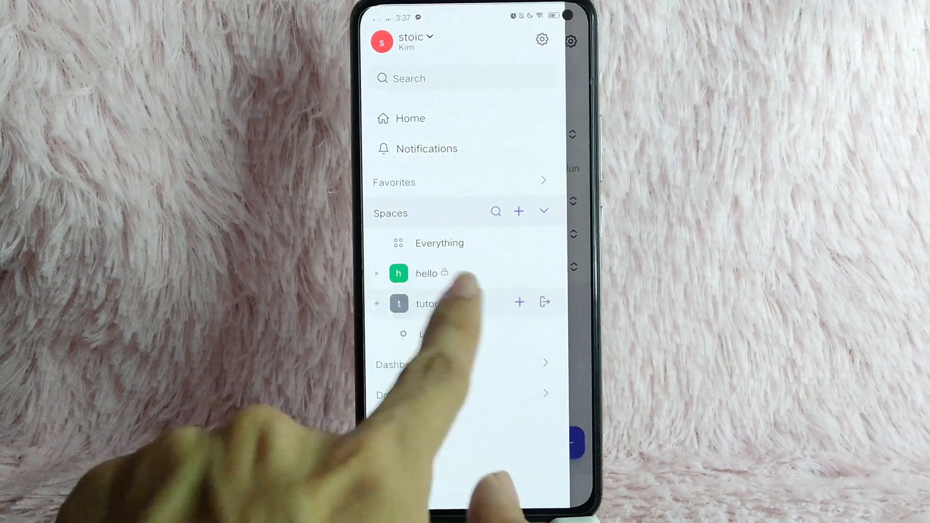
Step: Open the tutorial space's Space settings and scroll down to the Space avatar row
left_click(421, 334)
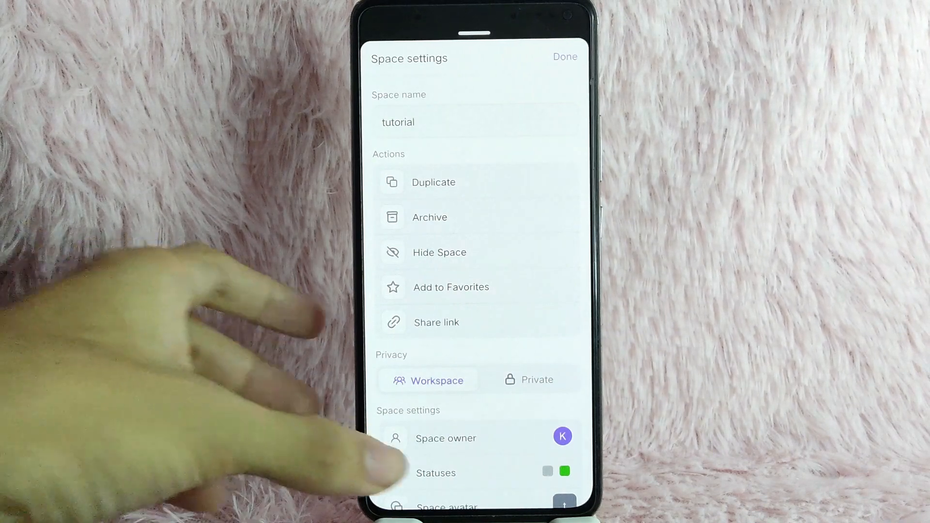
scroll("up", 3)
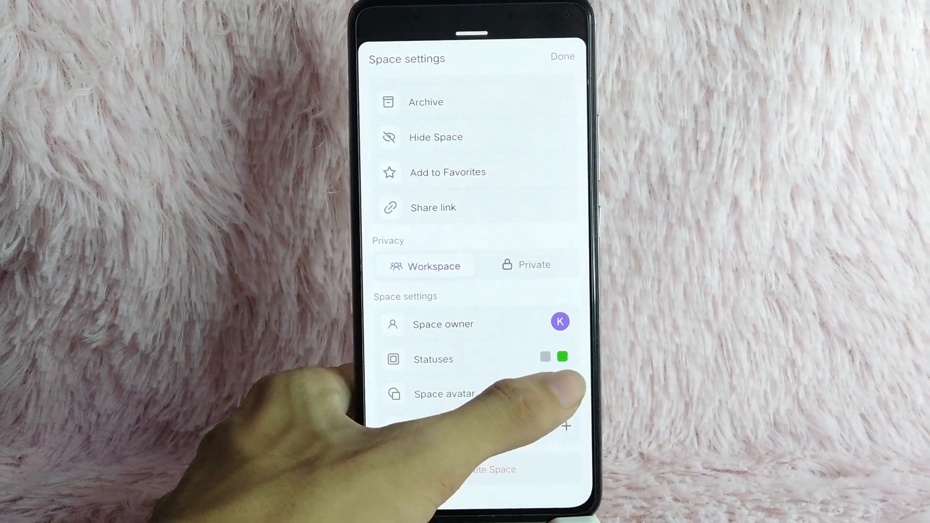
left_click(445, 395)
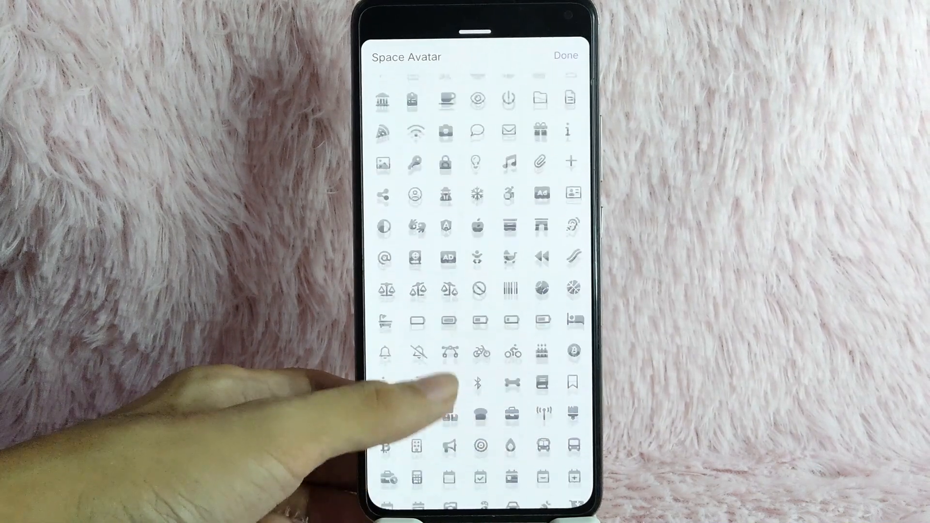
scroll("up", 3)
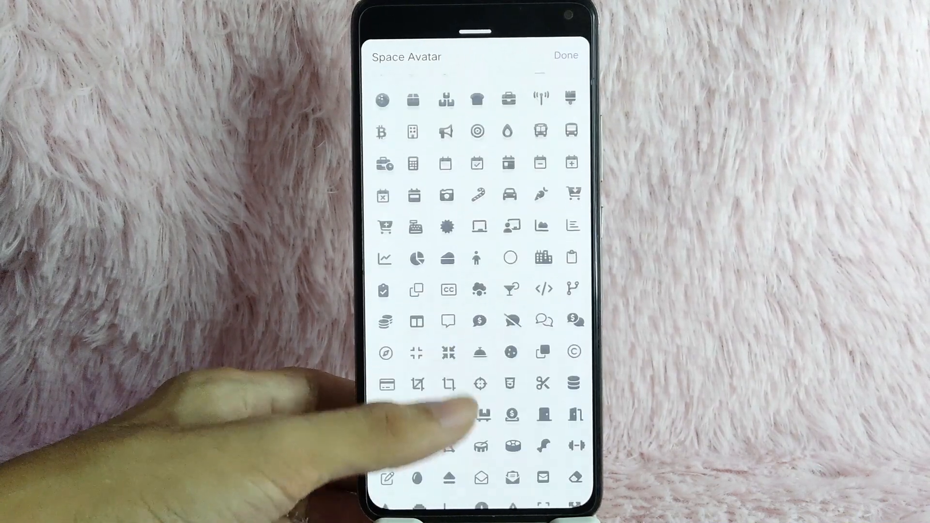
scroll("up", 3)
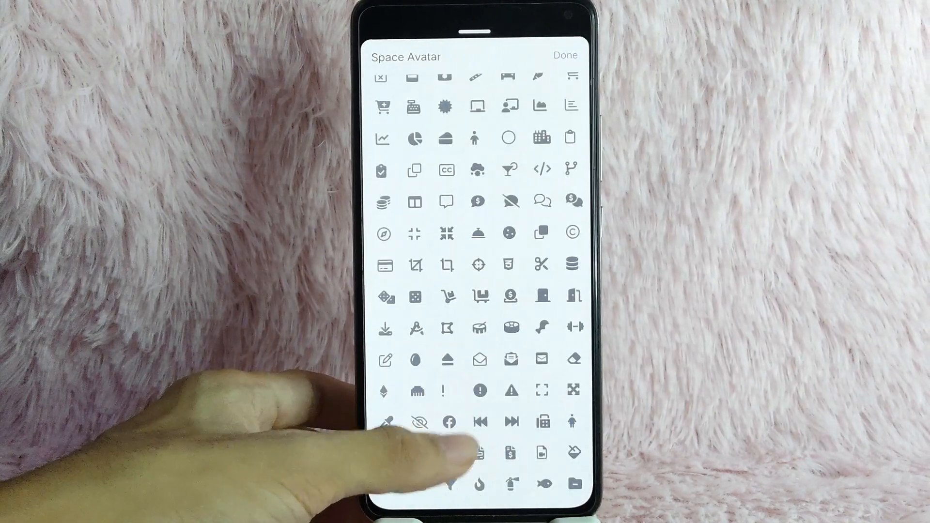
left_click(565, 54)
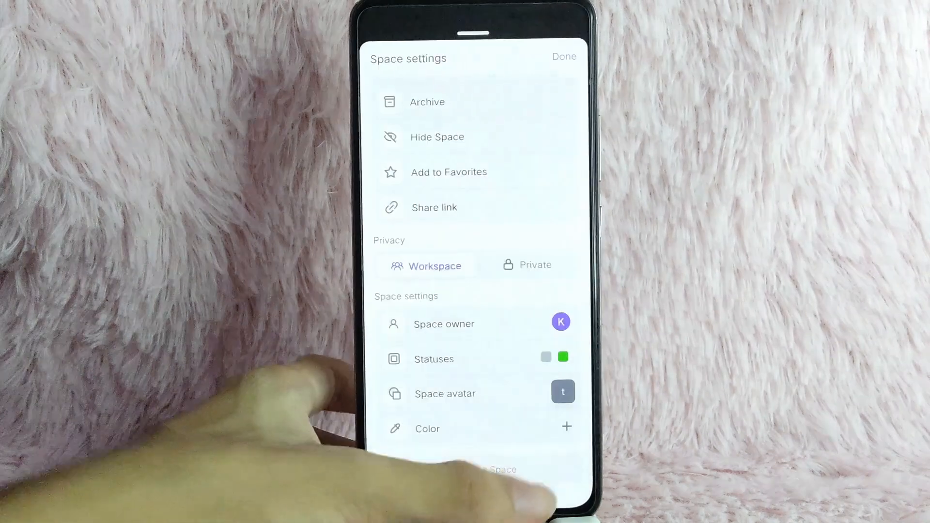